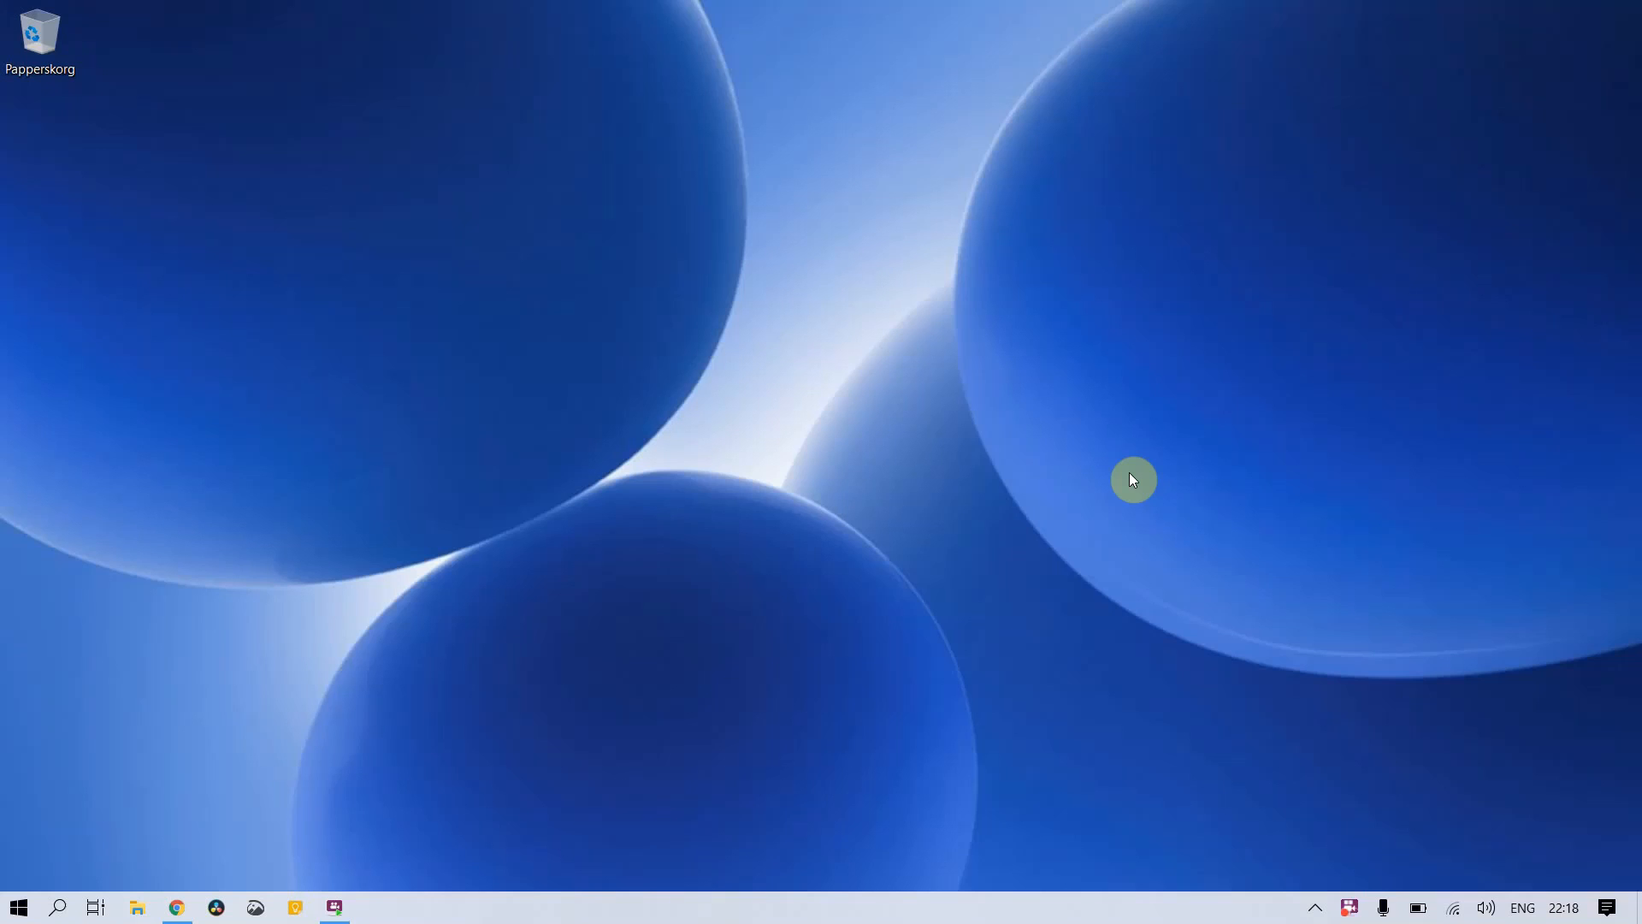
# Launch CrystalDiskMark targeting drive F: with 5 runs of 1GiB, results at zero.
pyautogui.click(137, 907)
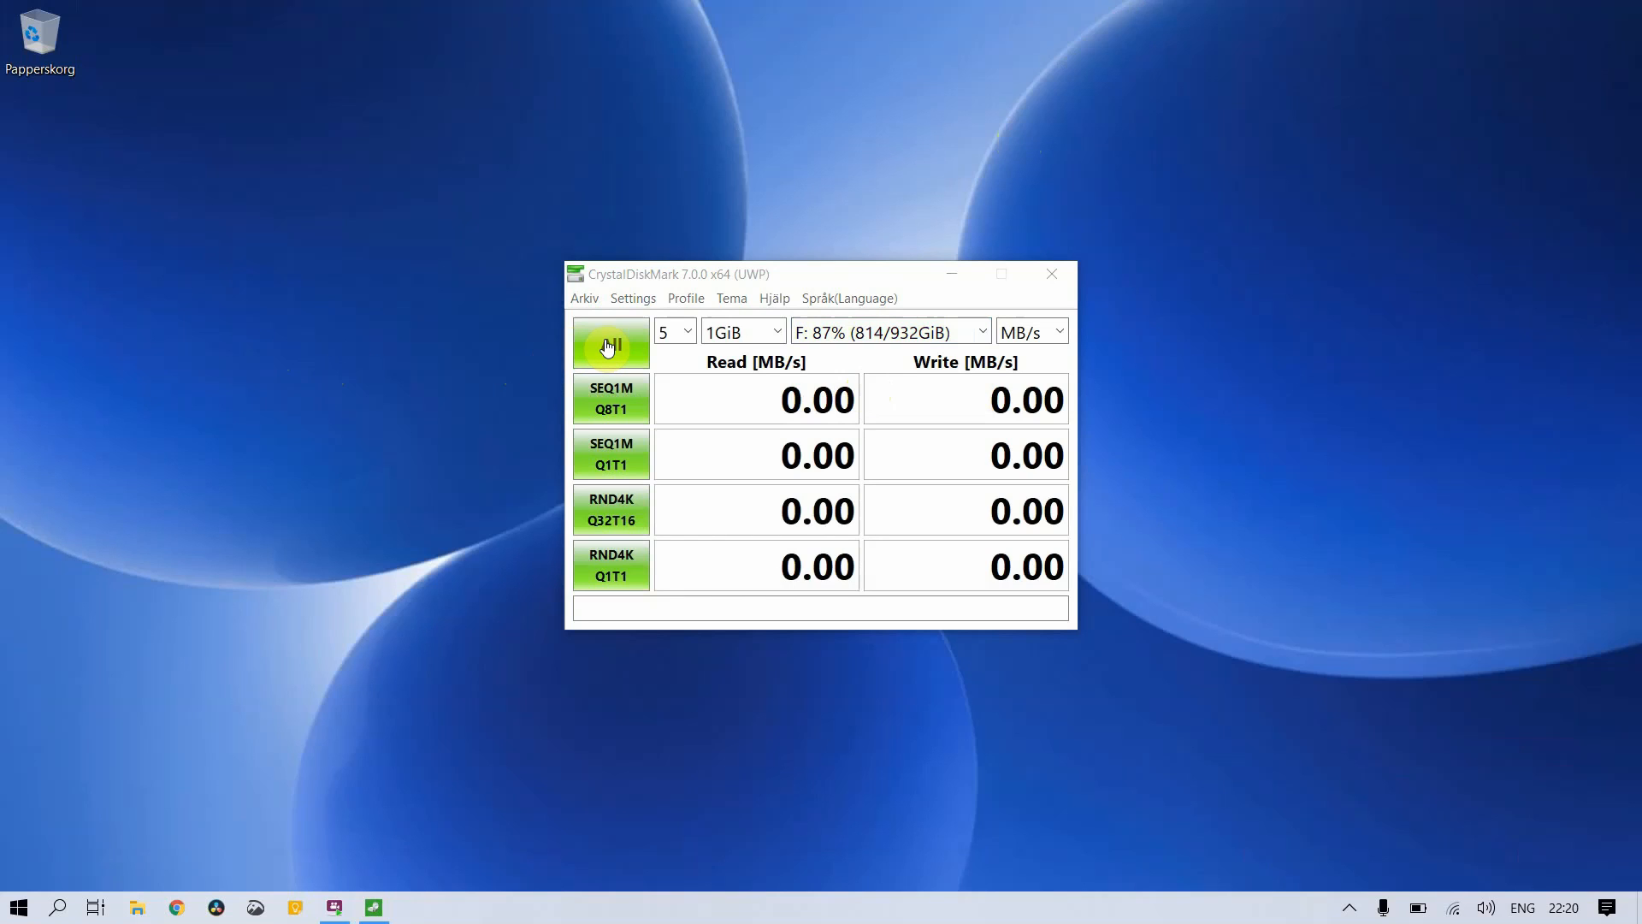
# Run all tests on drive F:, then rerun, reaching 554.50 MB/s read and 522.60 MB/s write.
pyautogui.click(611, 344)
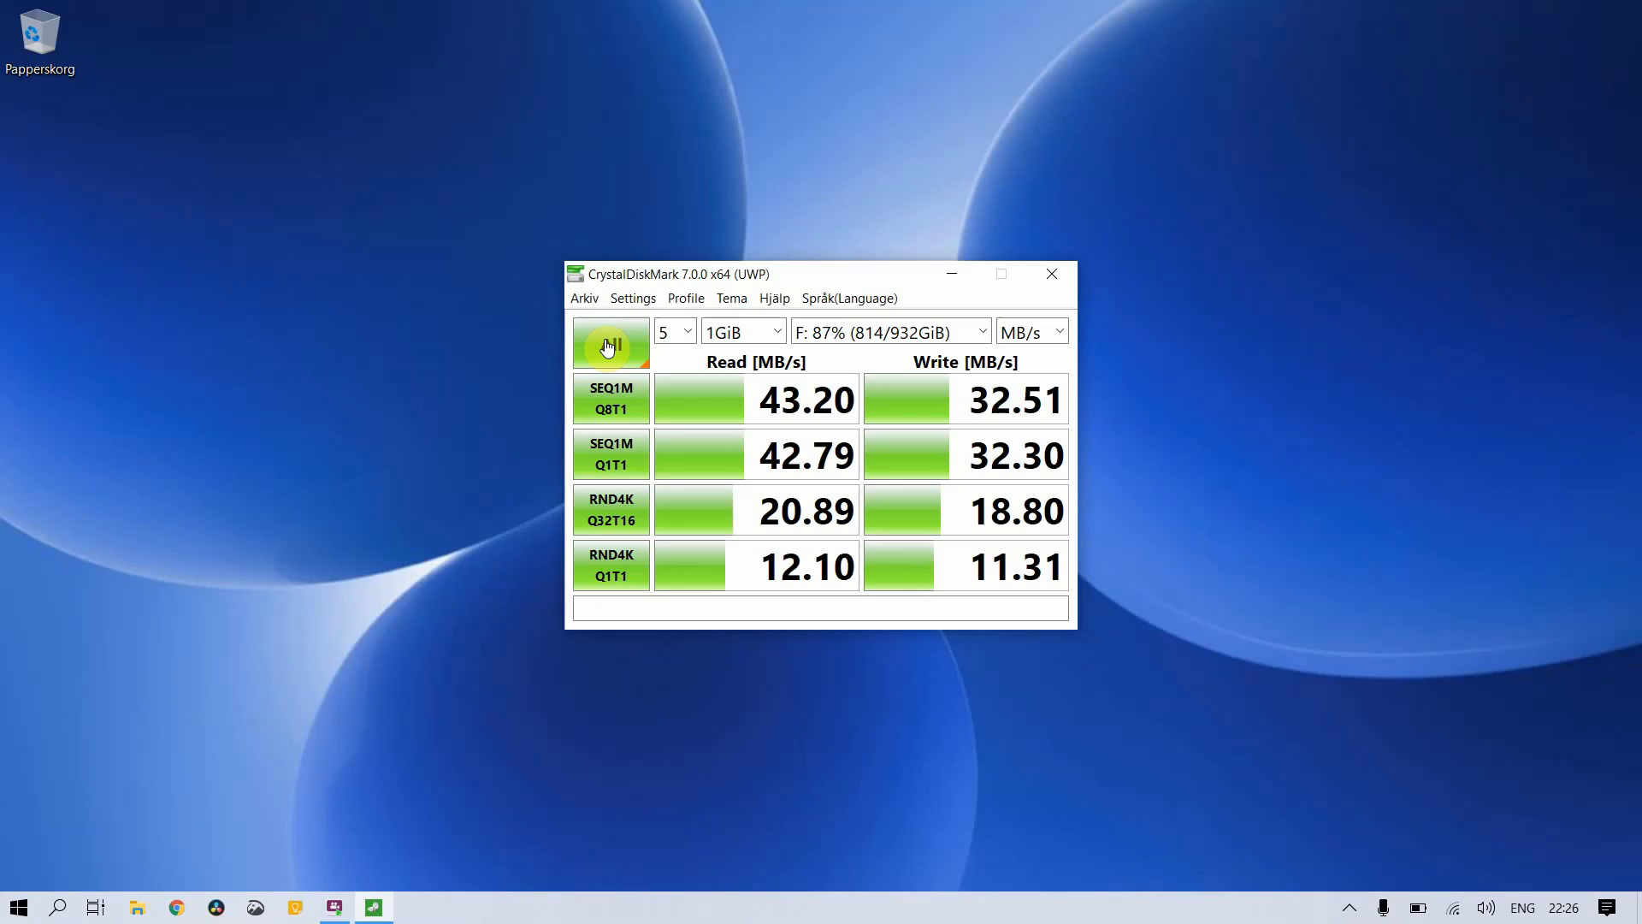
pyautogui.click(609, 344)
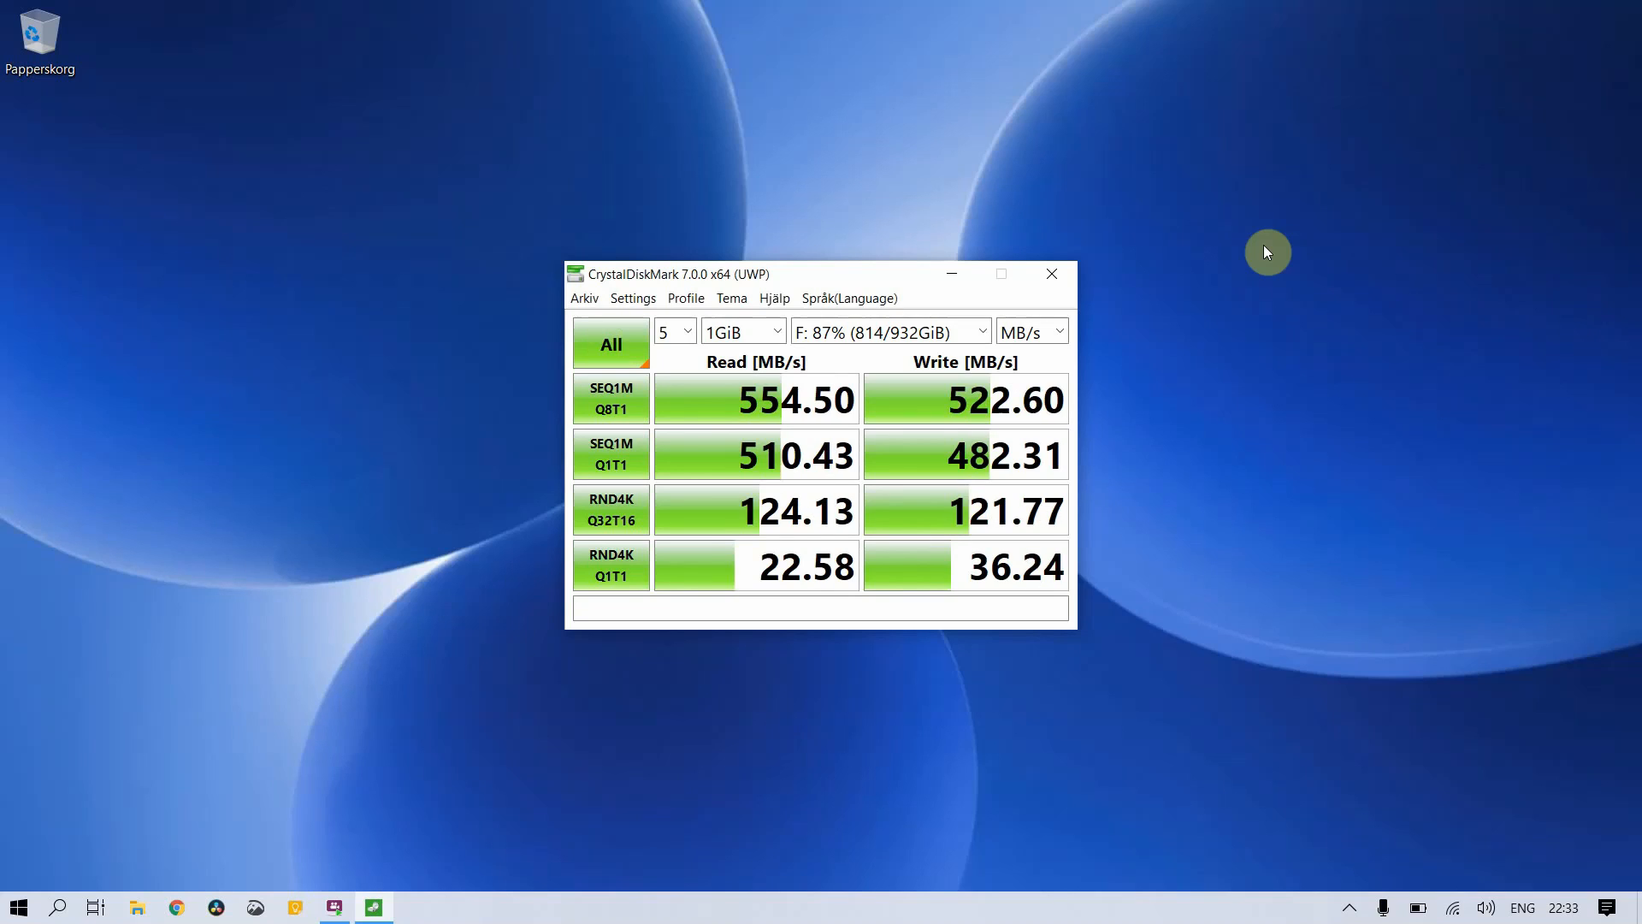